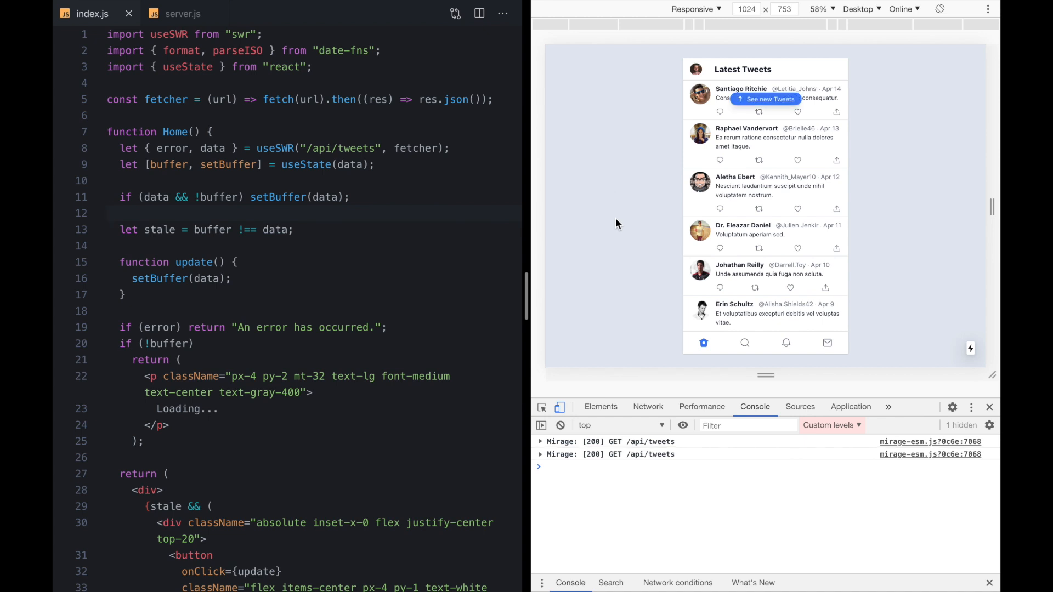
mouse_move(645, 285)
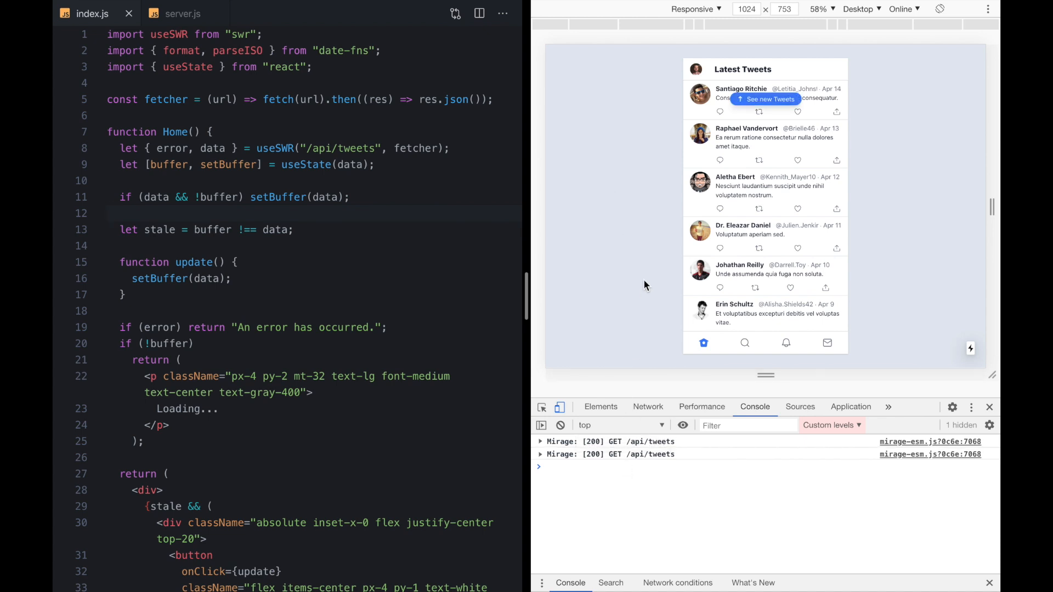
mouse_move(765, 100)
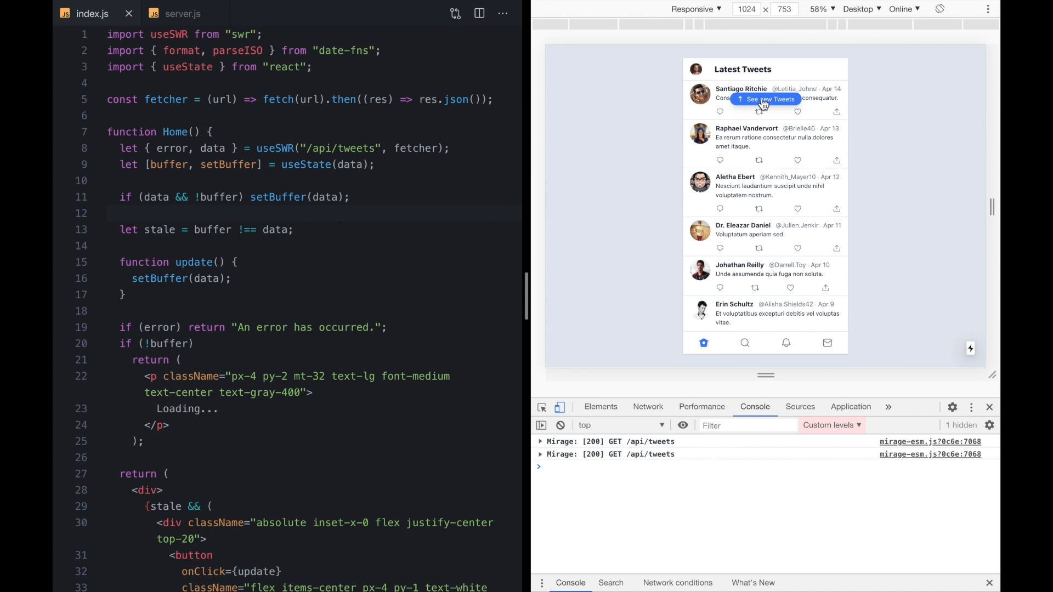
- Load the newer tweets into the feed, then switch between the Notifications and Messages pages
left_click(764, 99)
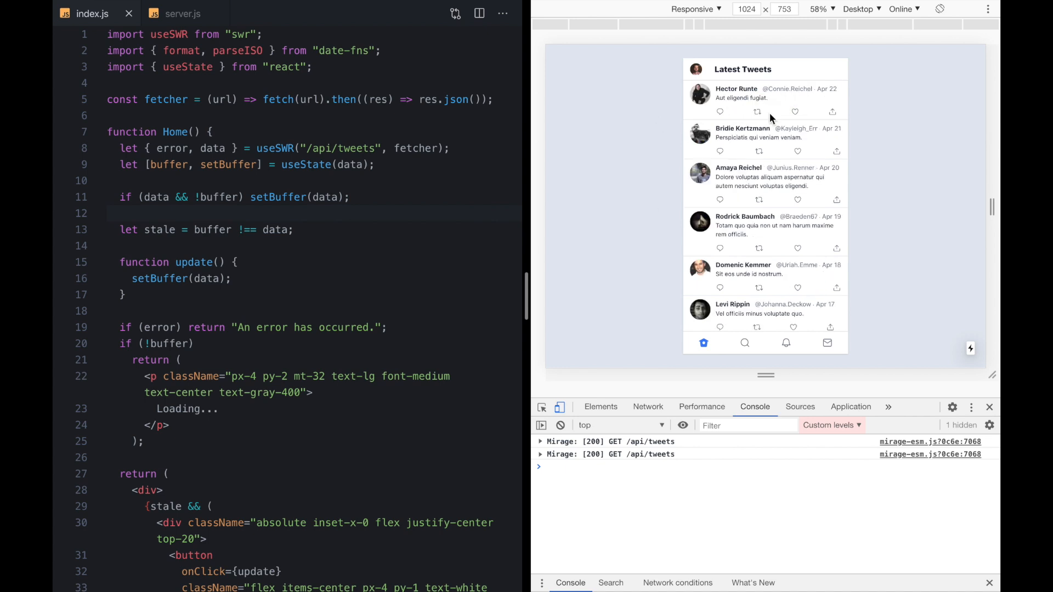
left_click(785, 342)
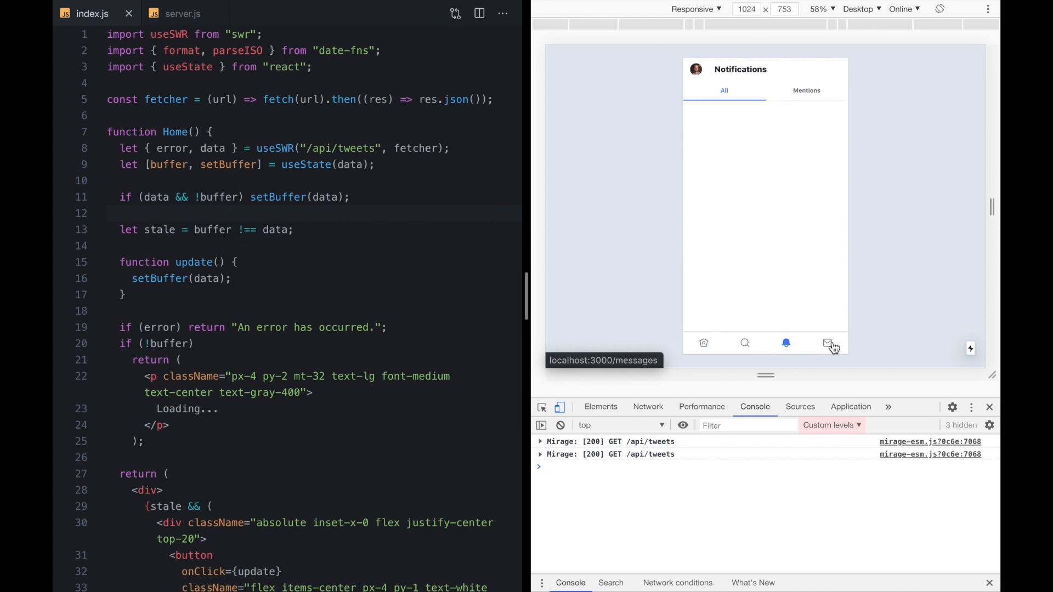
left_click(828, 343)
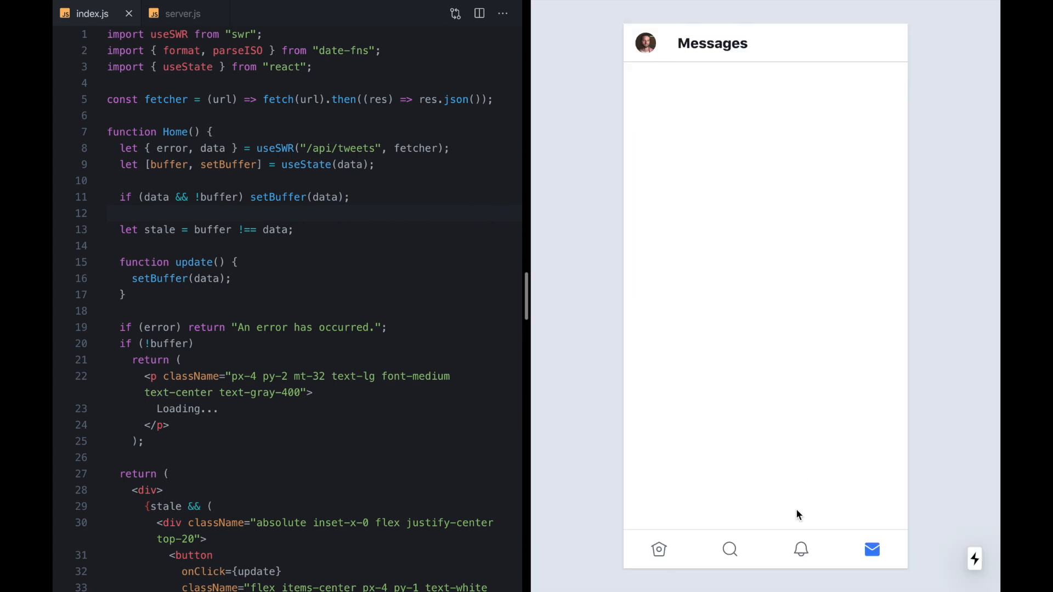
mouse_move(800, 549)
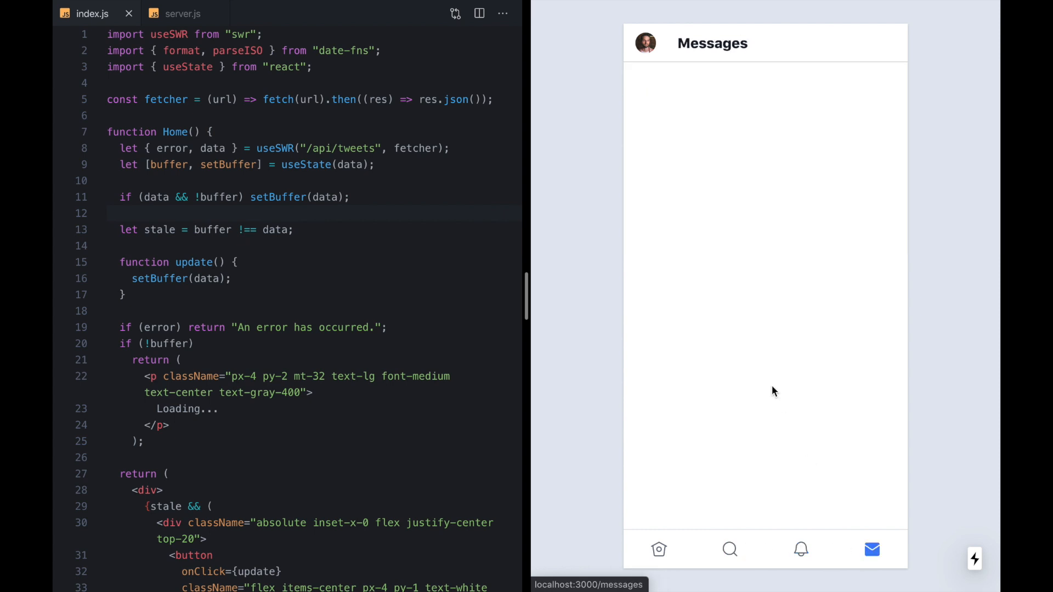
left_click(800, 549)
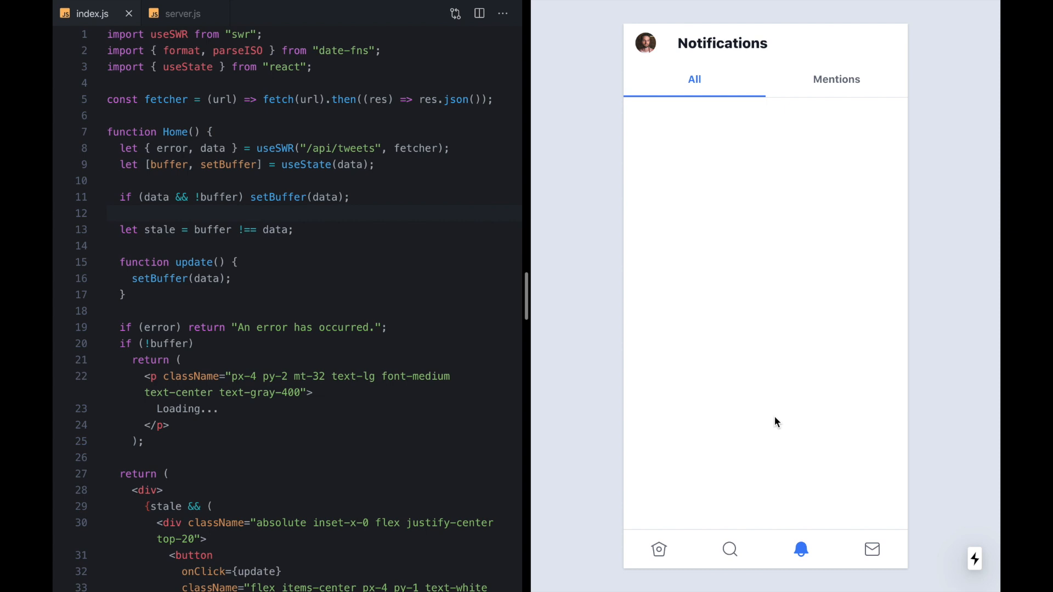
left_click(730, 550)
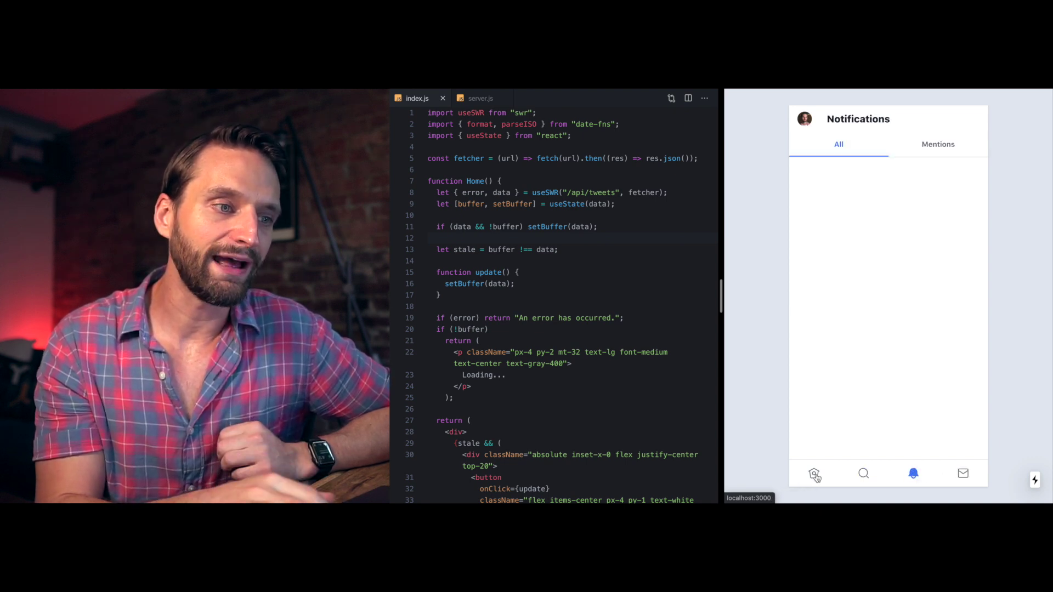
- Return to the Latest Tweets home feed, scroll it, and load the newest tweets
left_click(814, 473)
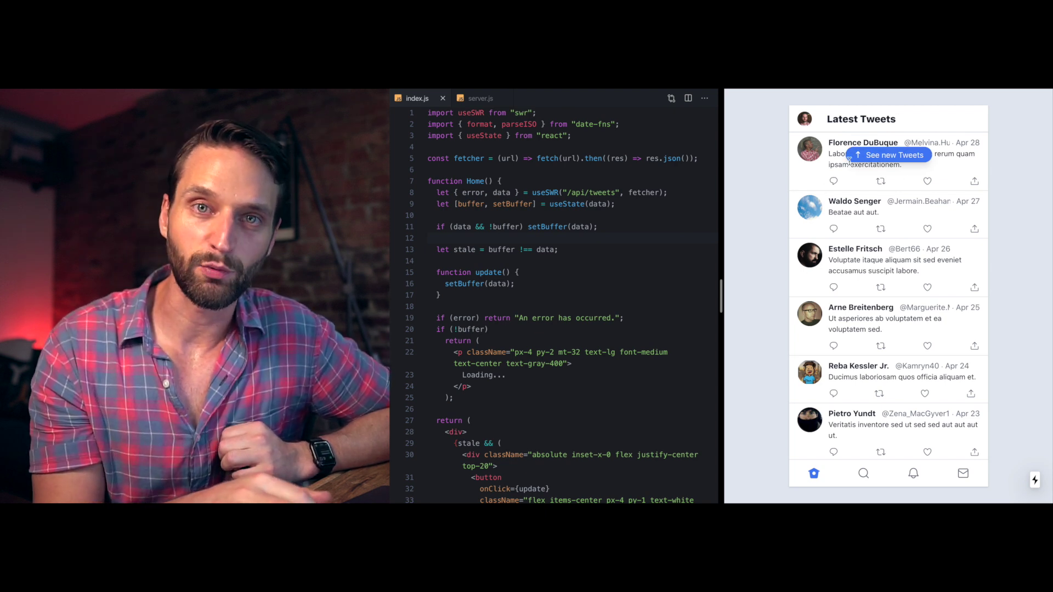
scroll("down", 3)
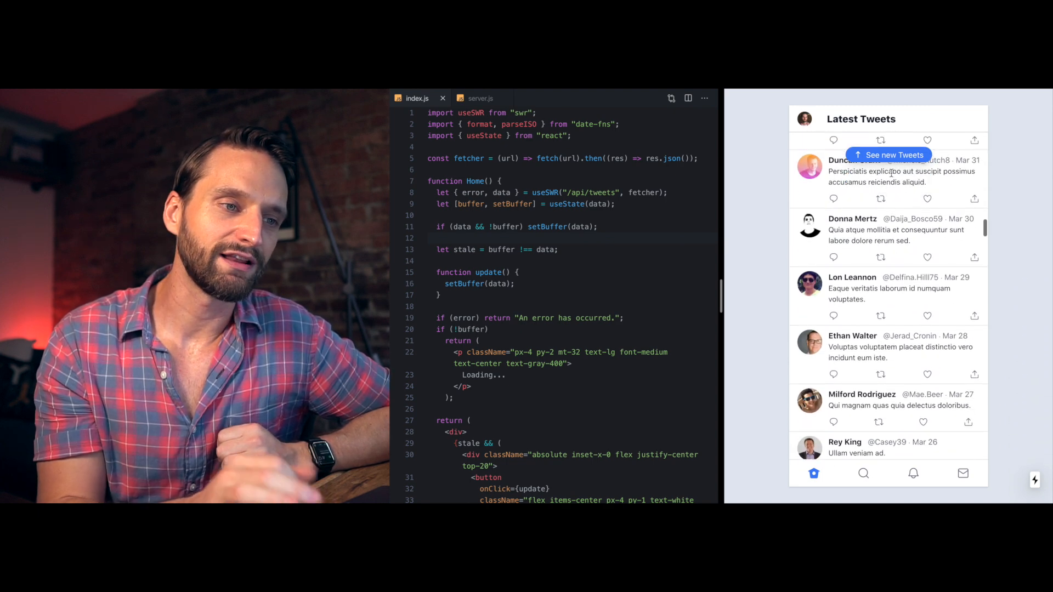
left_click(888, 155)
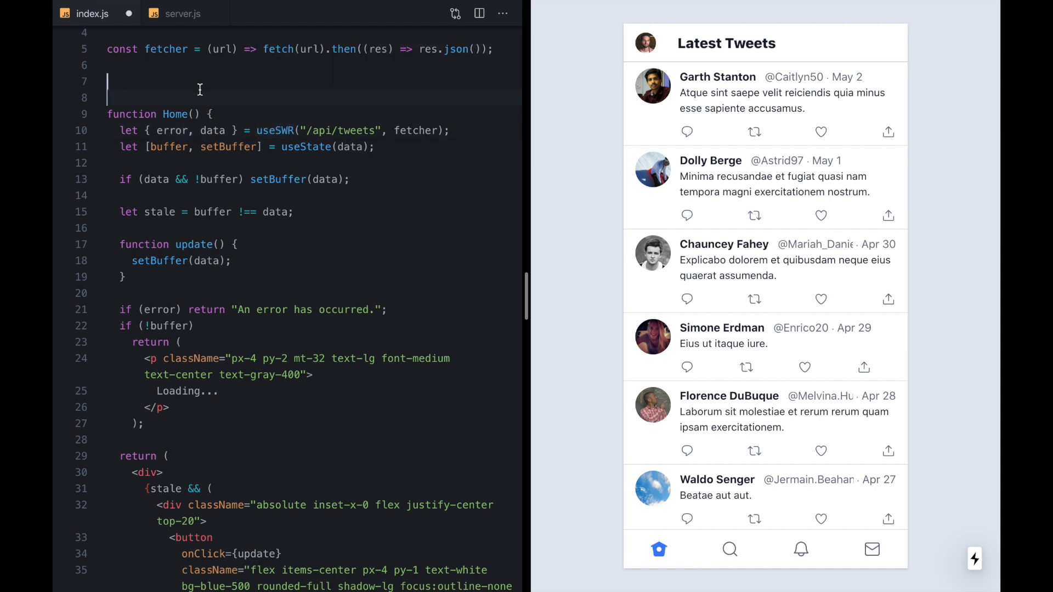
- Declare a new `function useBufferedData() {` hook in index.js
type("function")
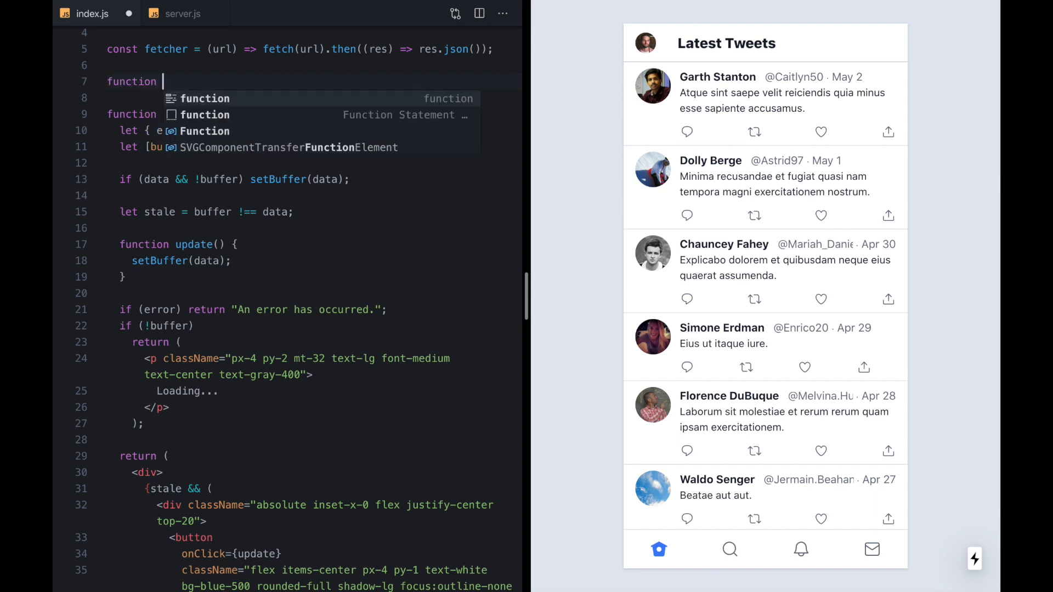
type("useBuffe")
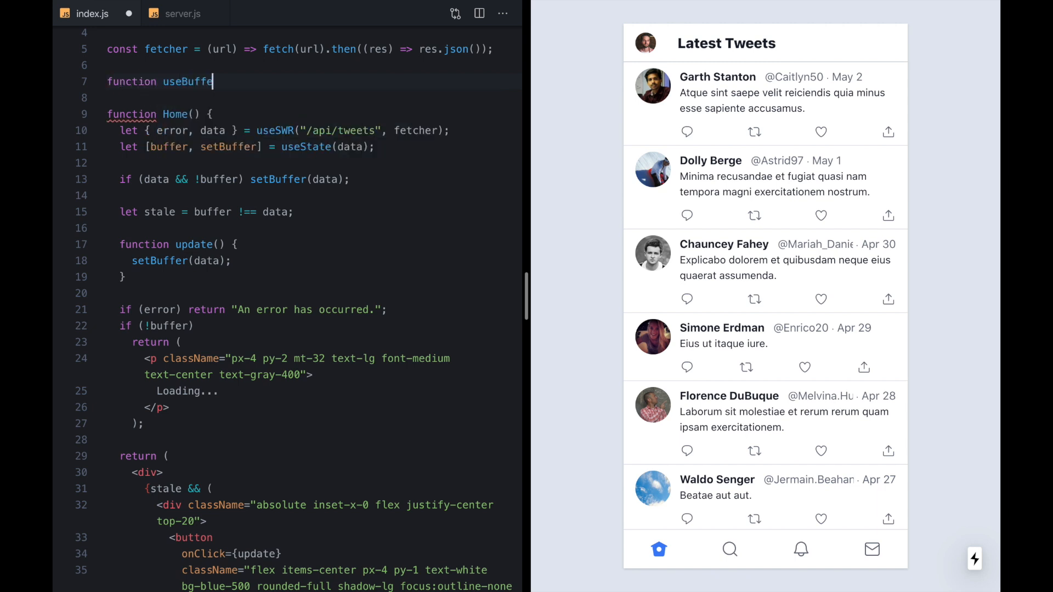
type("redData() {")
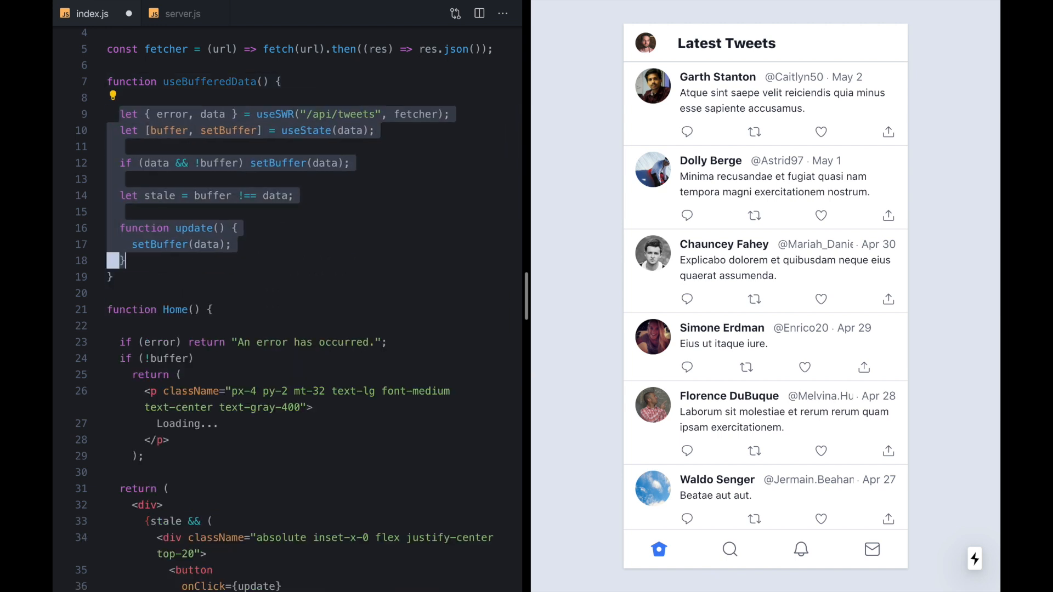
key("Backspace")
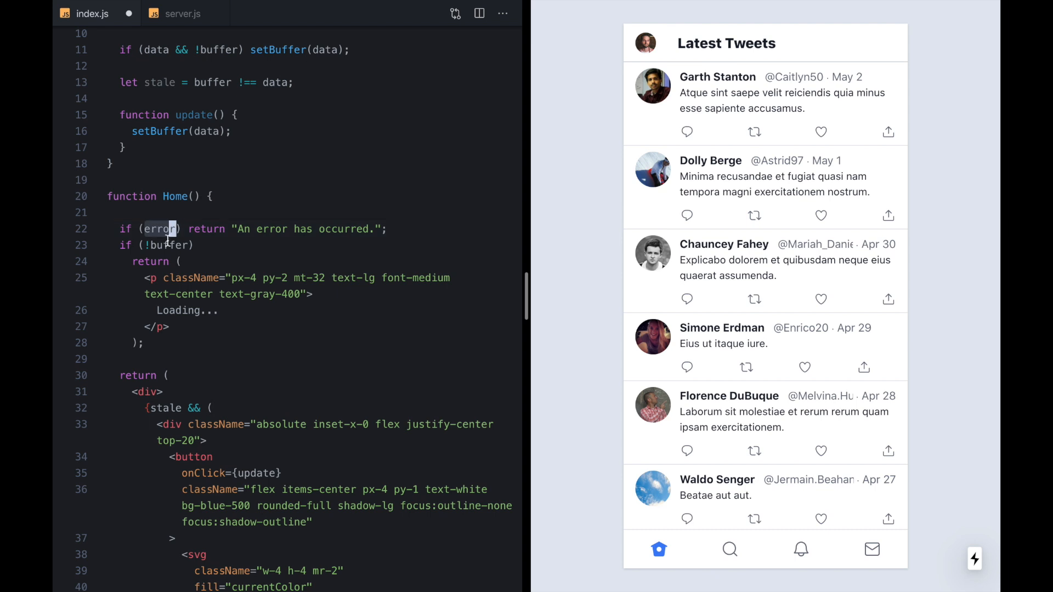
- Destructure data, error, stale and update in Home from `useBufferedData()`, then select `buffer` in the loading check
double_click(162, 408)
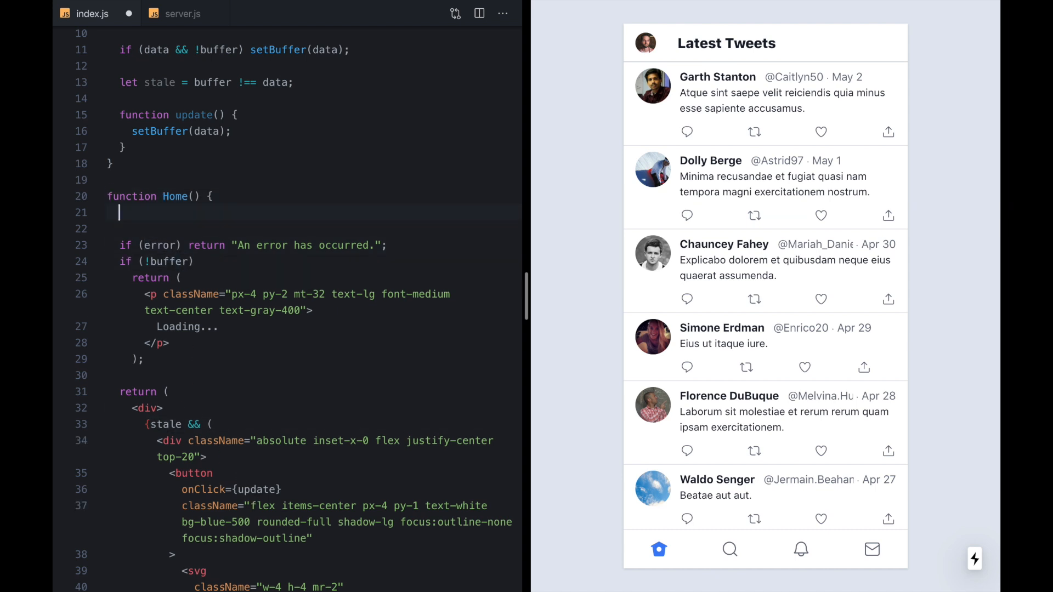
type("useBufferedData()")
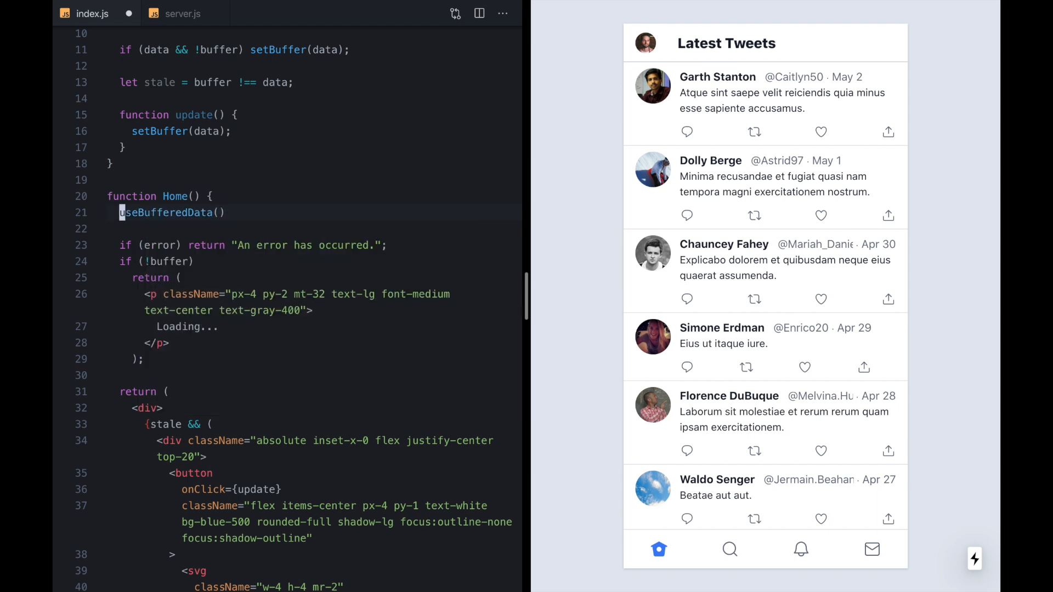
type("let {} =")
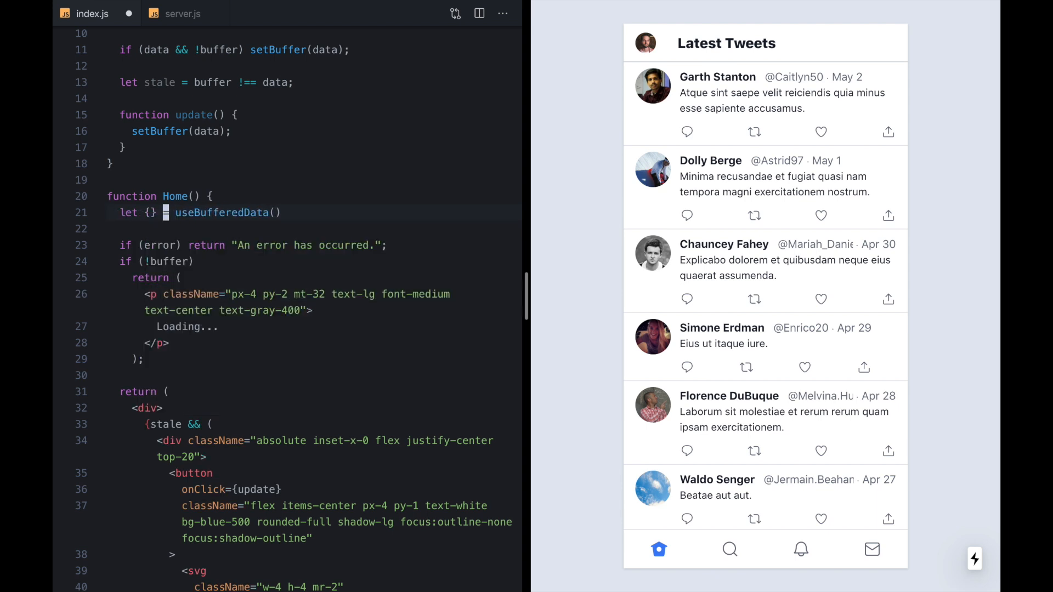
type("buffer, error, stale, update")
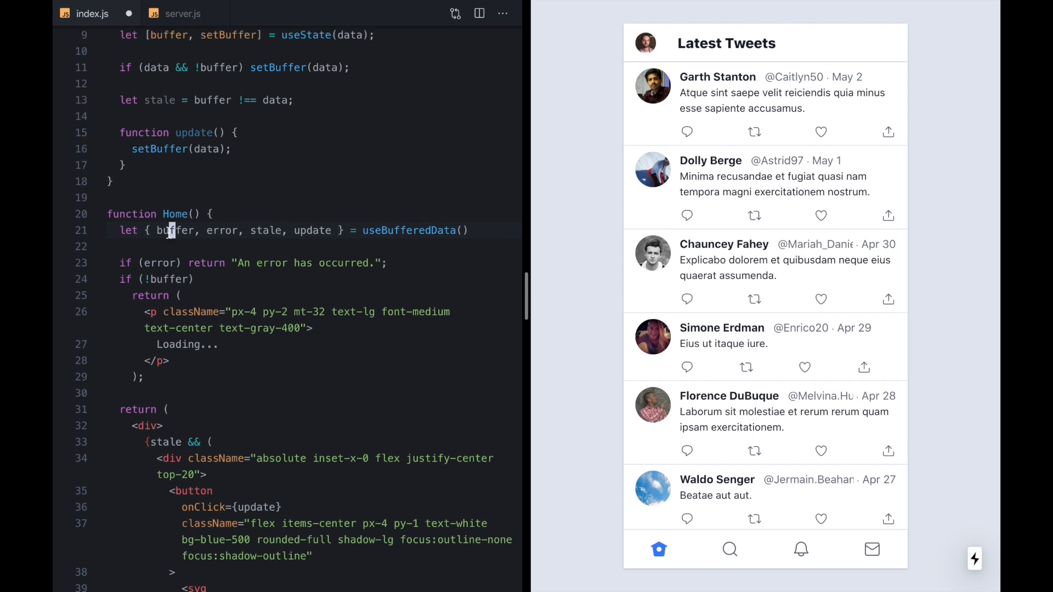
type("data")
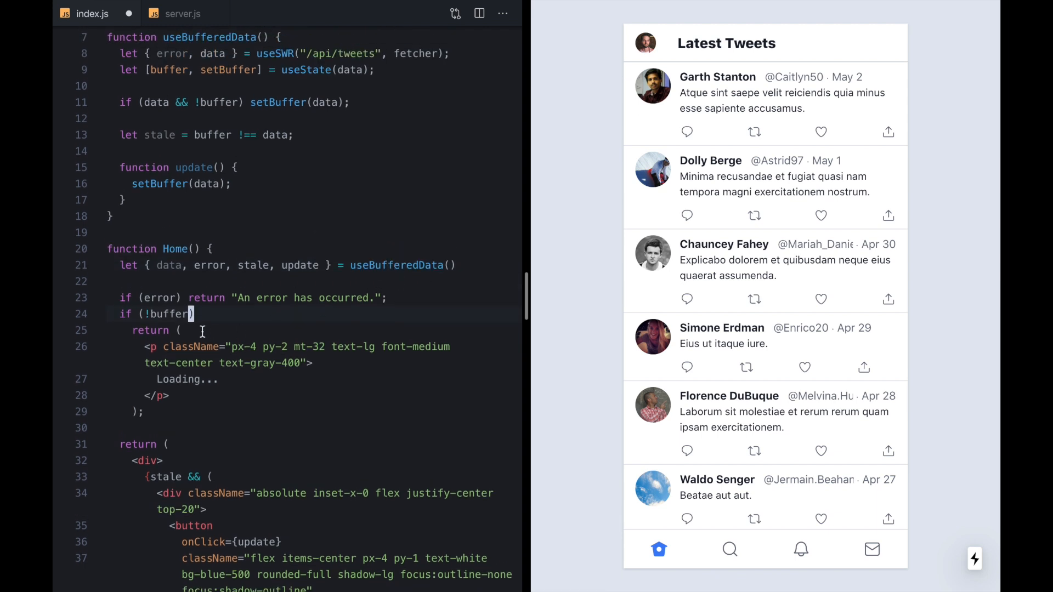
double_click(165, 314)
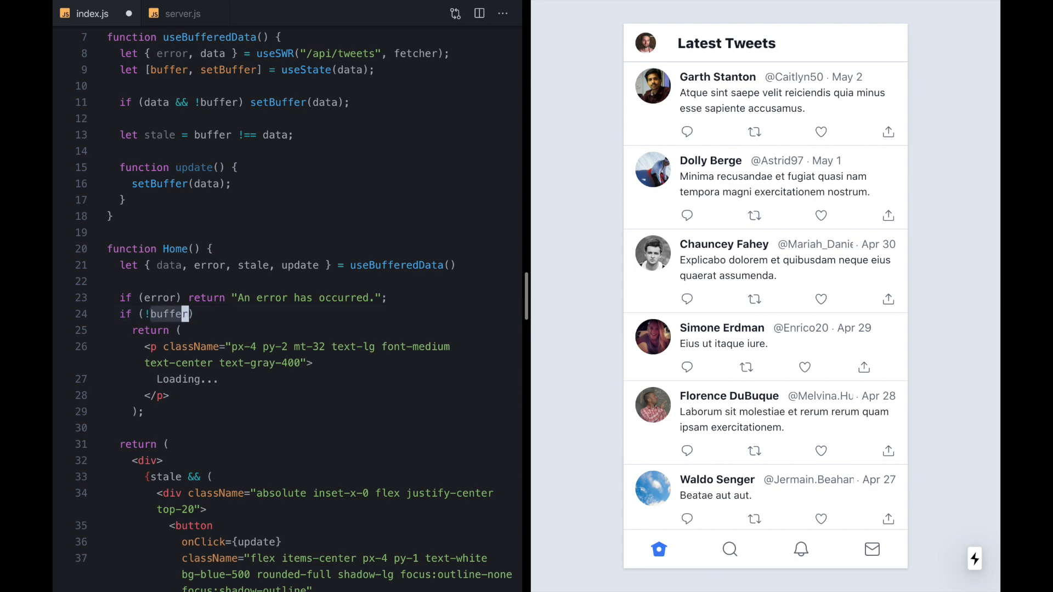
- Replace `buffer` with `data` in Home's loading check
type("data")
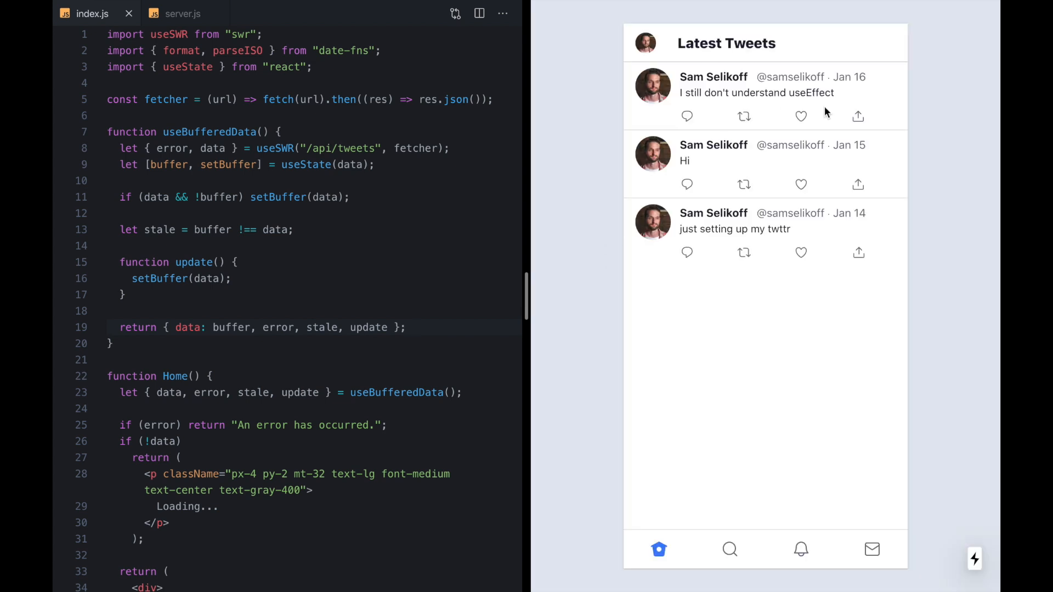
- Toggle twice between Explore and Home, then load the new tweets into the feed
left_click(729, 548)
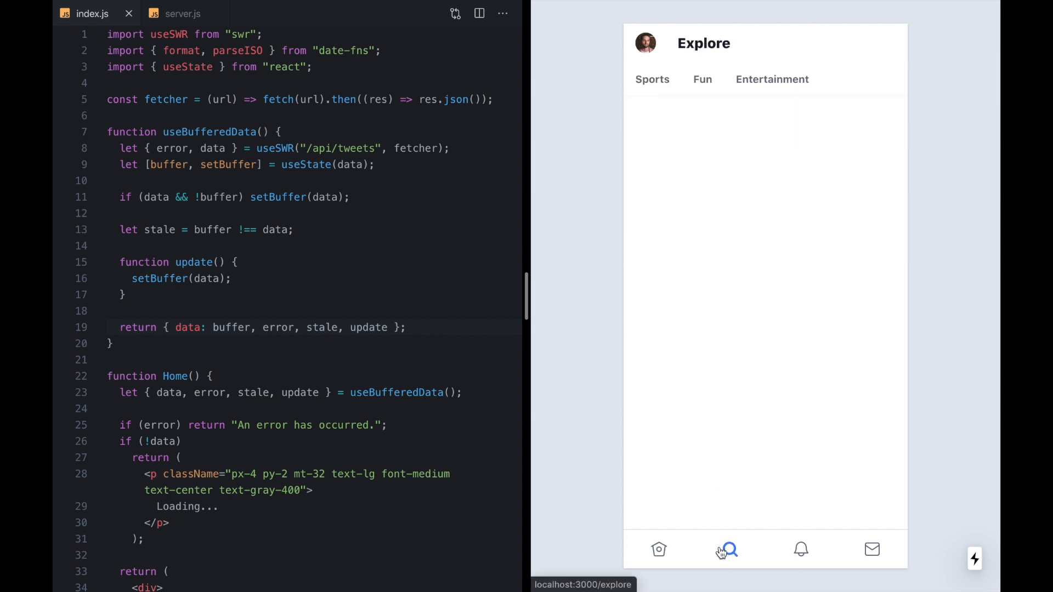
left_click(659, 549)
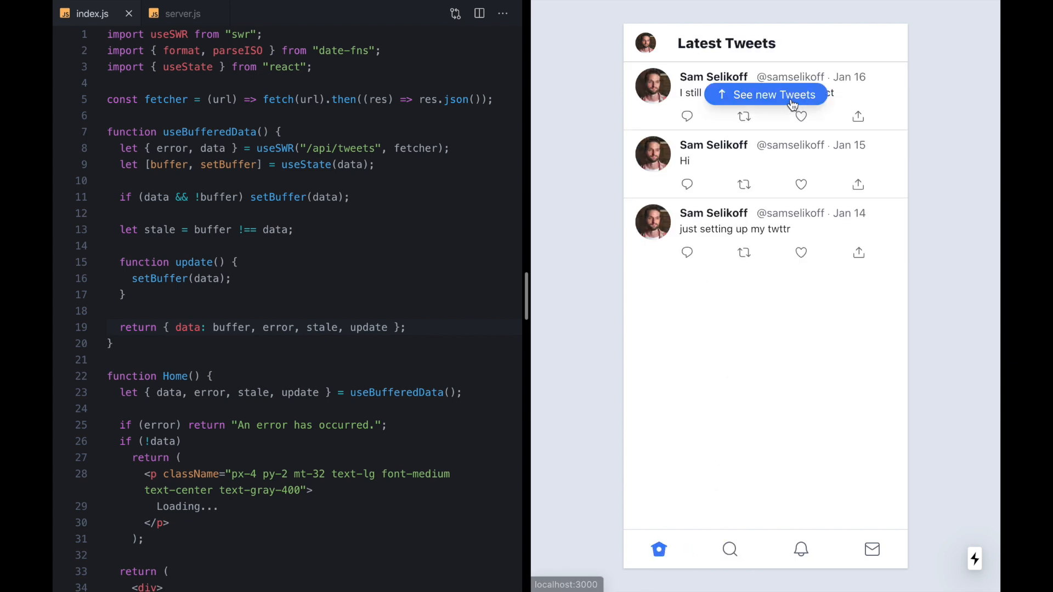
left_click(729, 549)
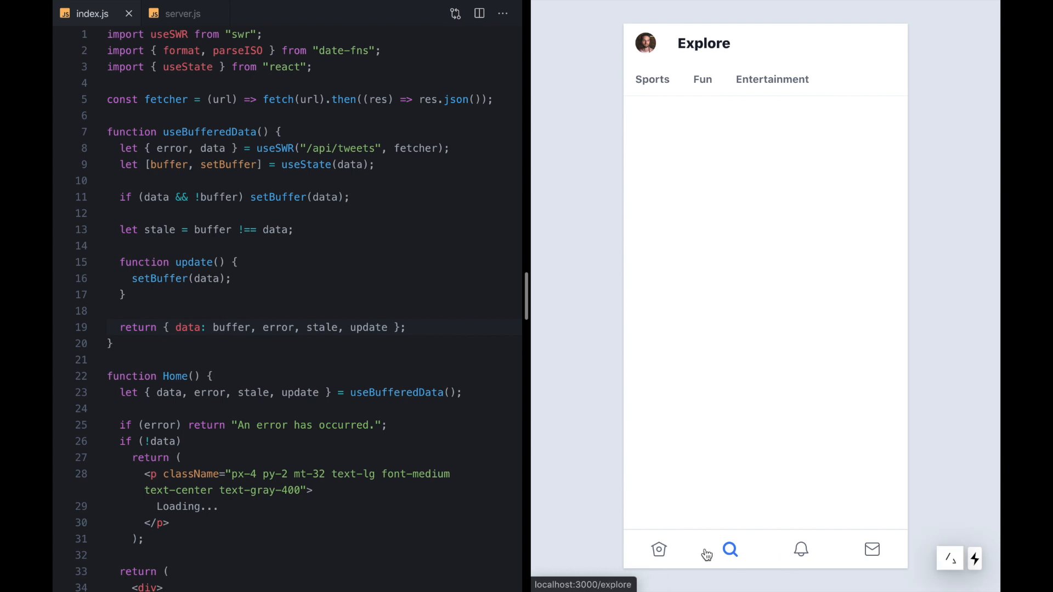
left_click(658, 549)
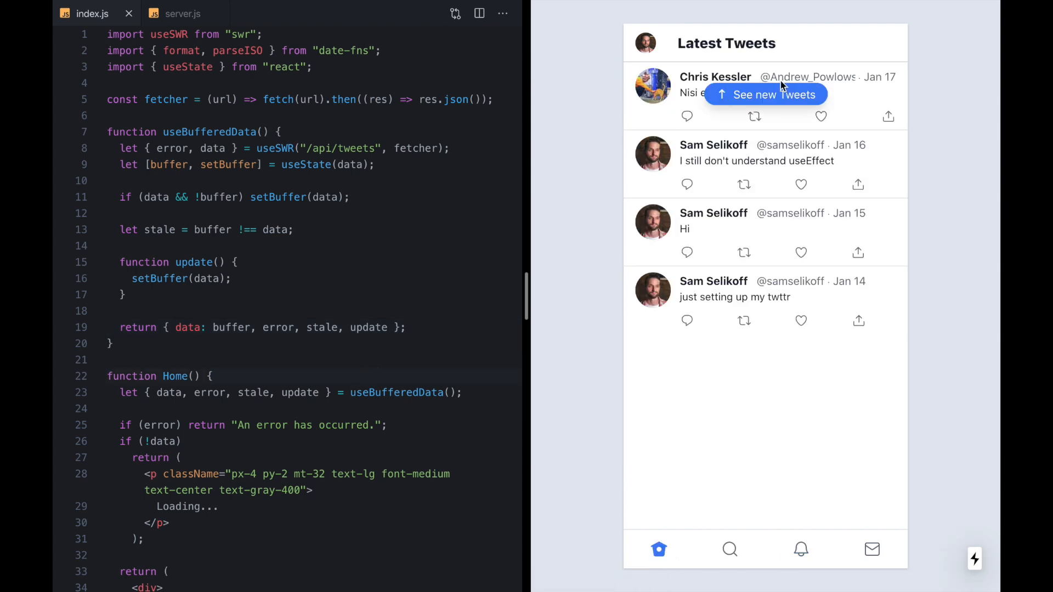
left_click(765, 94)
type("'/api/")
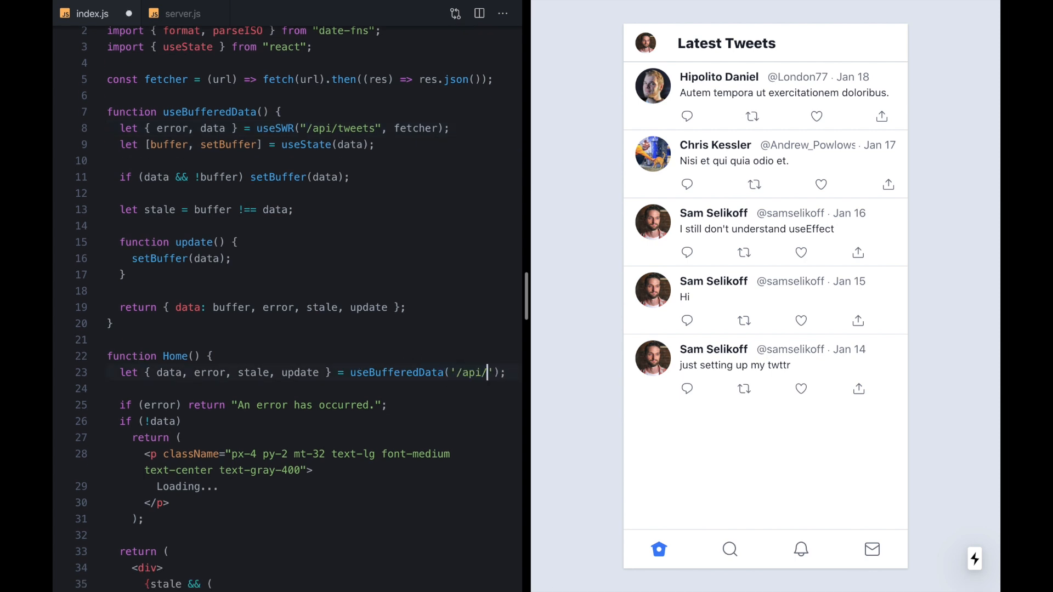
- Pass "/api/tweets" as the hook's url parameter and inline stale and update in its return
type("tweets\"")
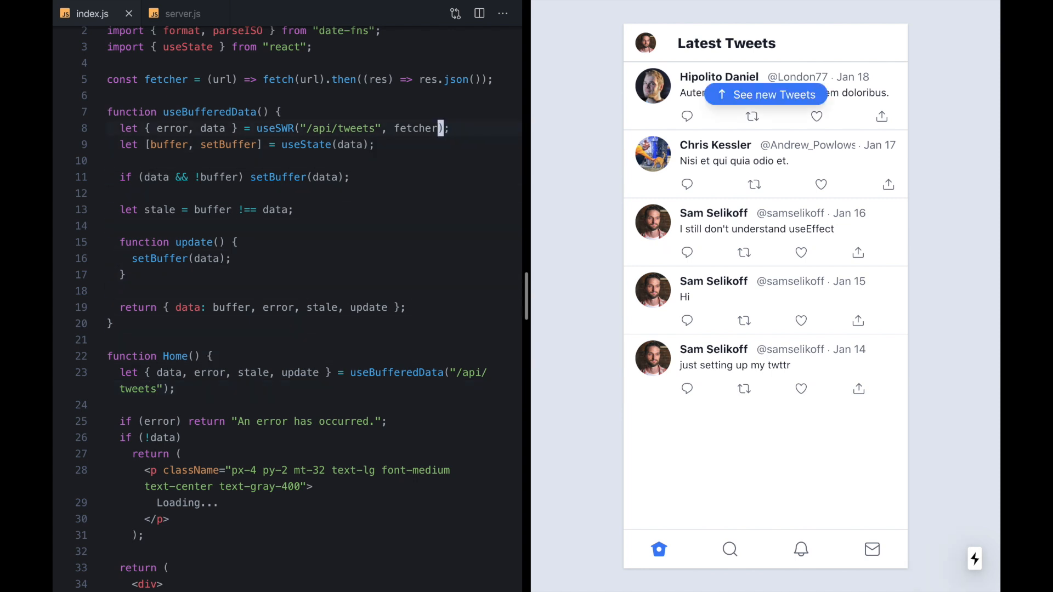
type("url")
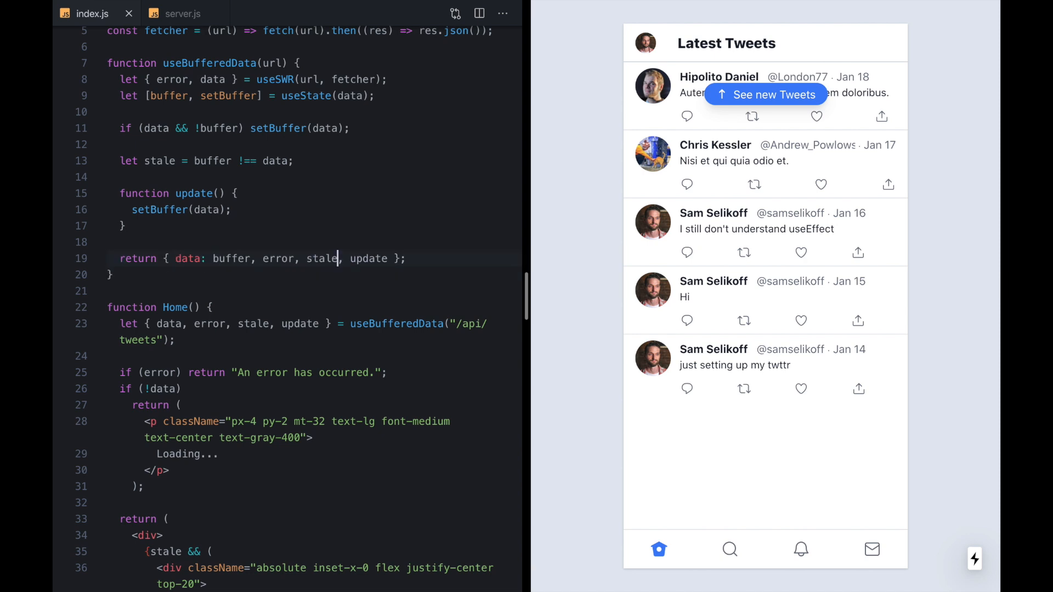
type(": buffer !== data")
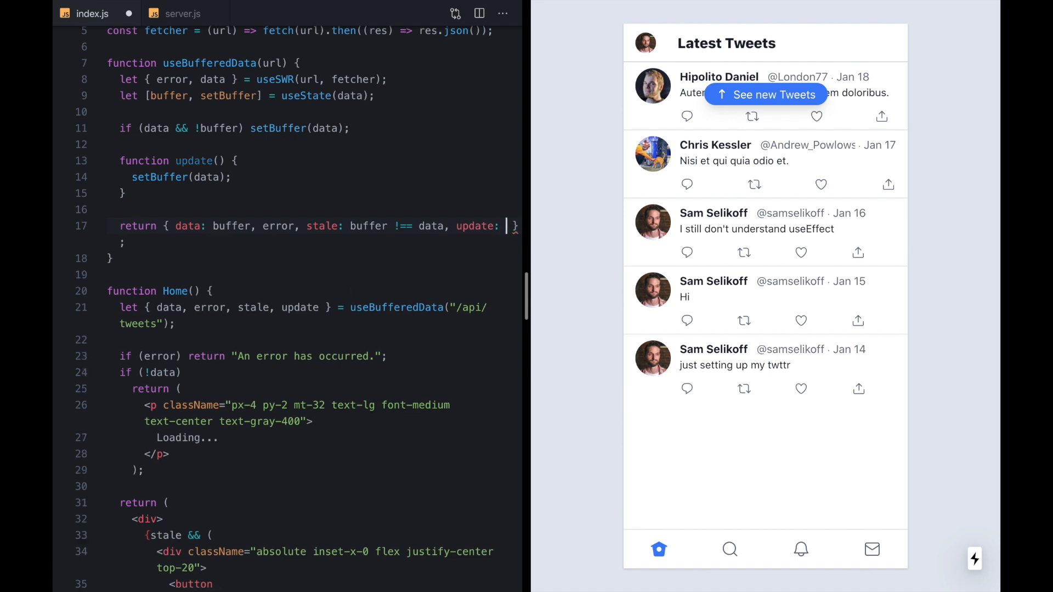
type("() =>")
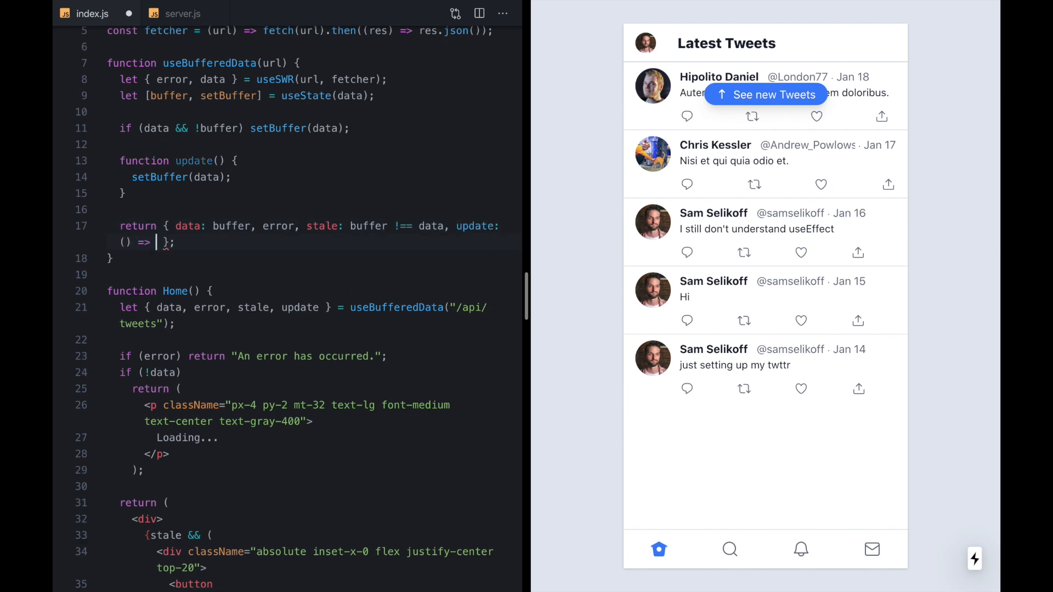
type("setBuffer(data),")
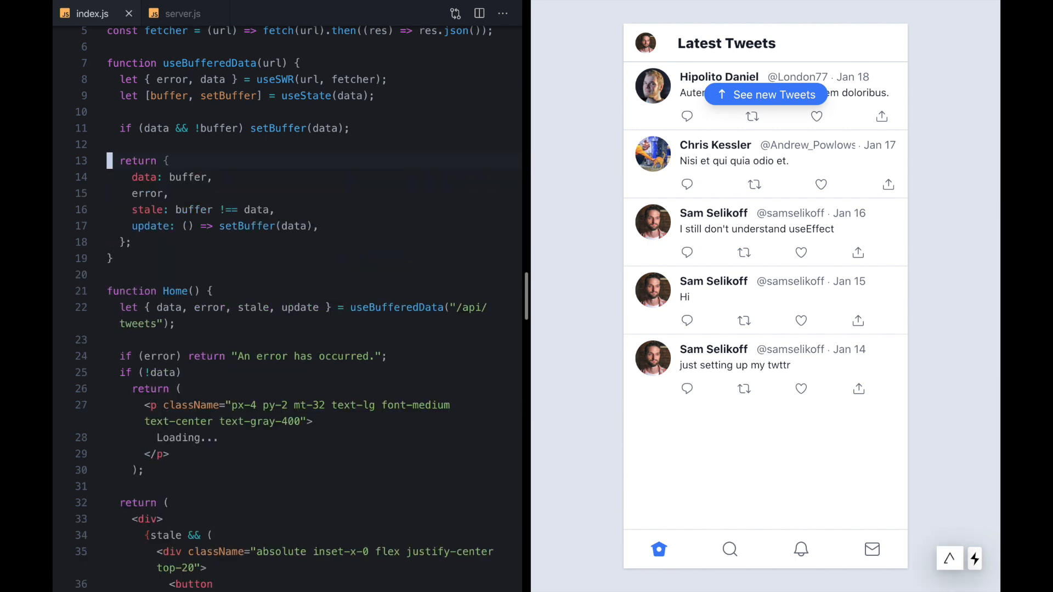
mouse_move(149, 235)
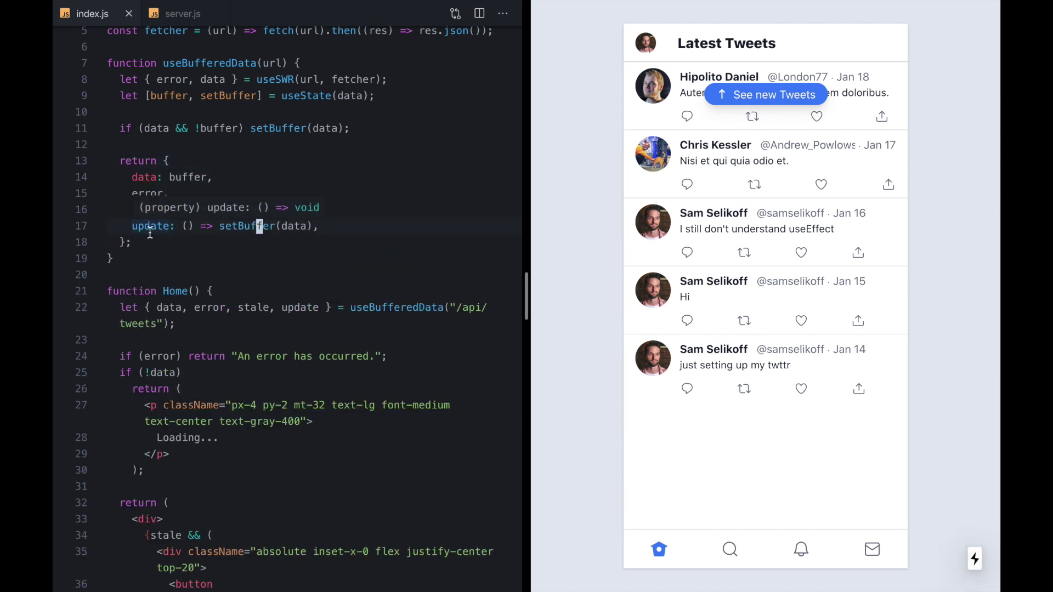